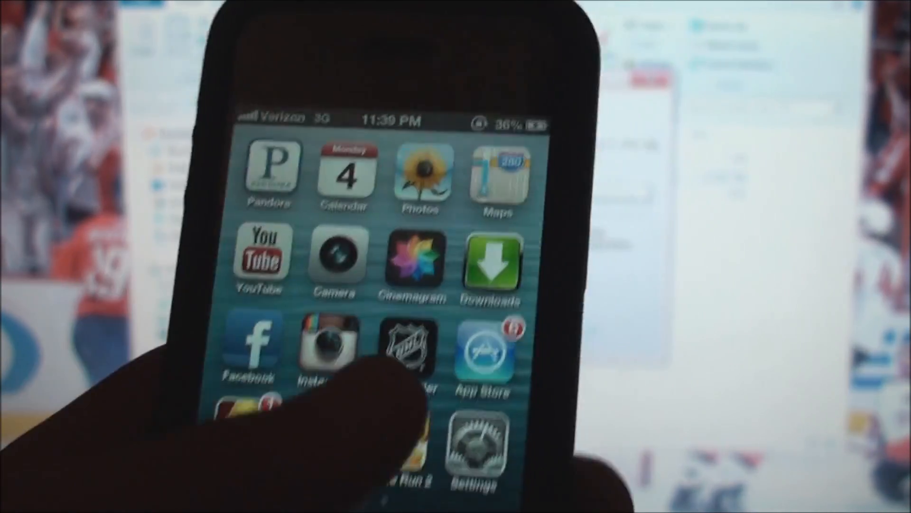
Step: Once evasi0n reports 'Jailbreak complete!', exit the jailbreak tool
scroll("left", 3)
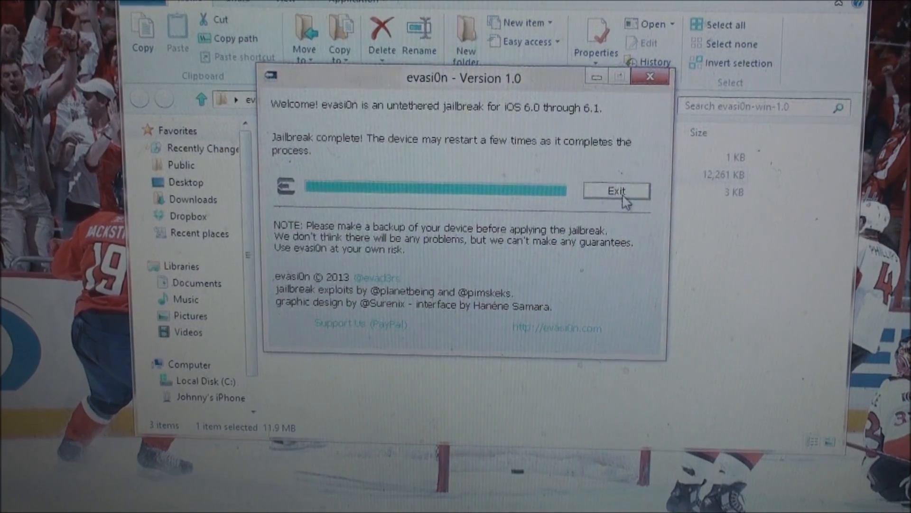
left_click(616, 191)
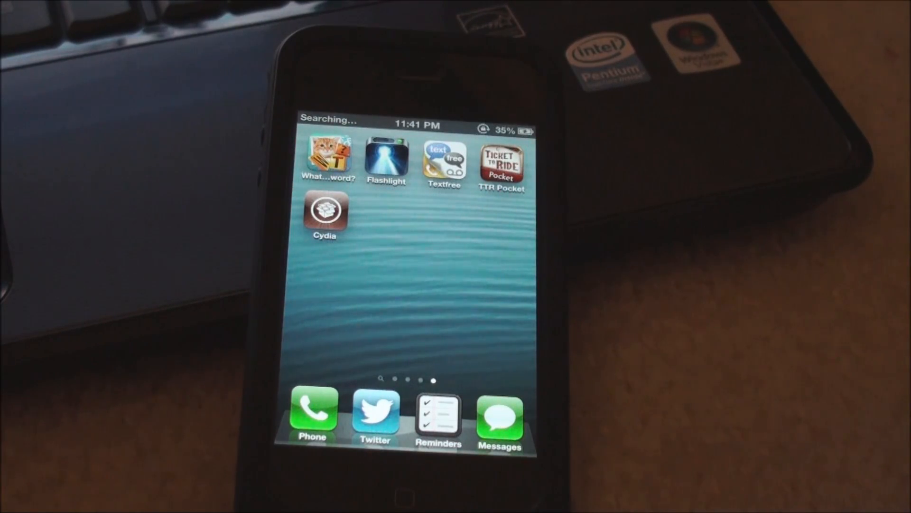
Step: Launch Cydia from the home screen and let it prepare the filesystem
left_click(324, 213)
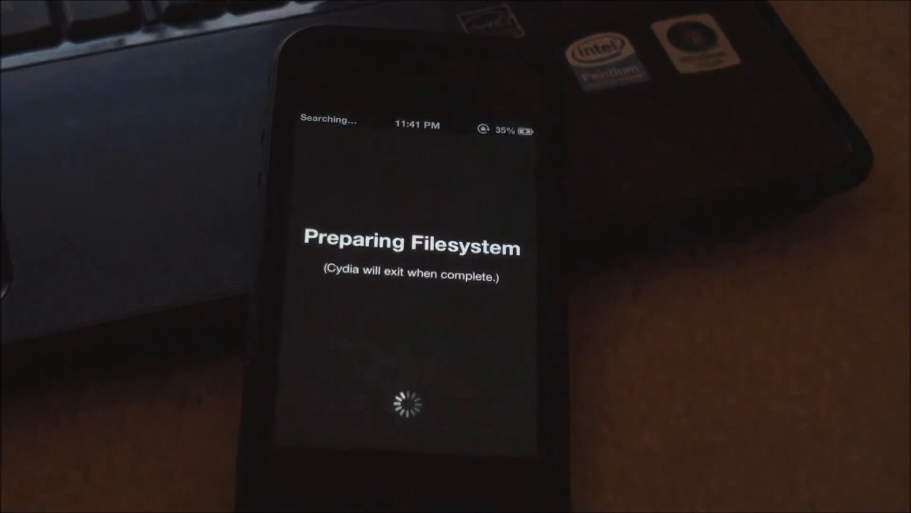